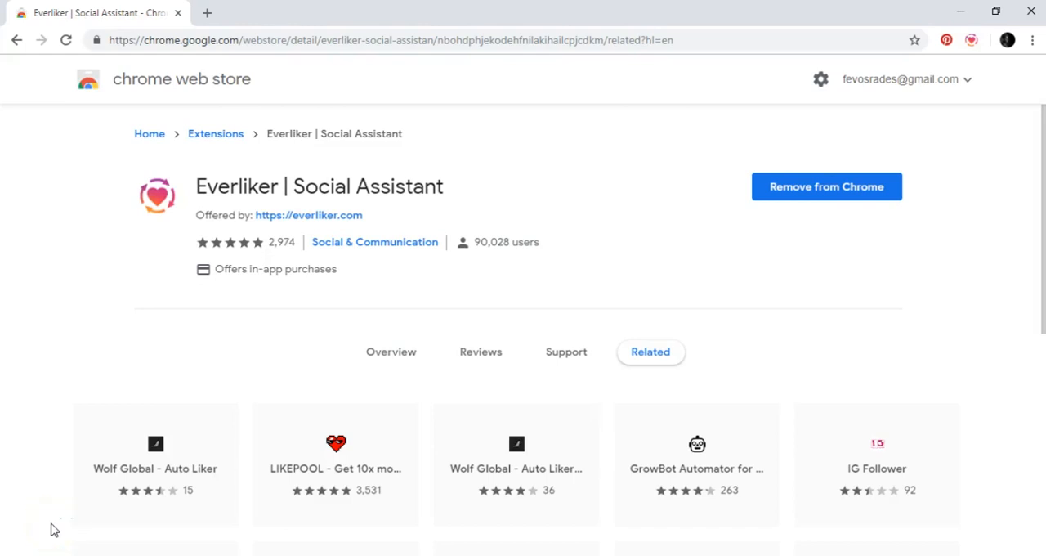
mouse_move(240, 330)
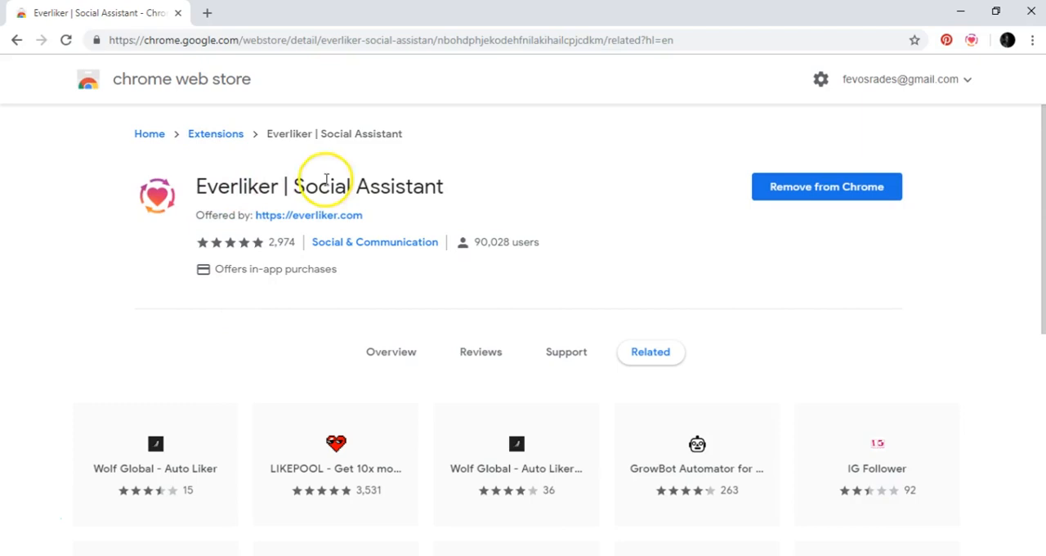
mouse_move(237, 11)
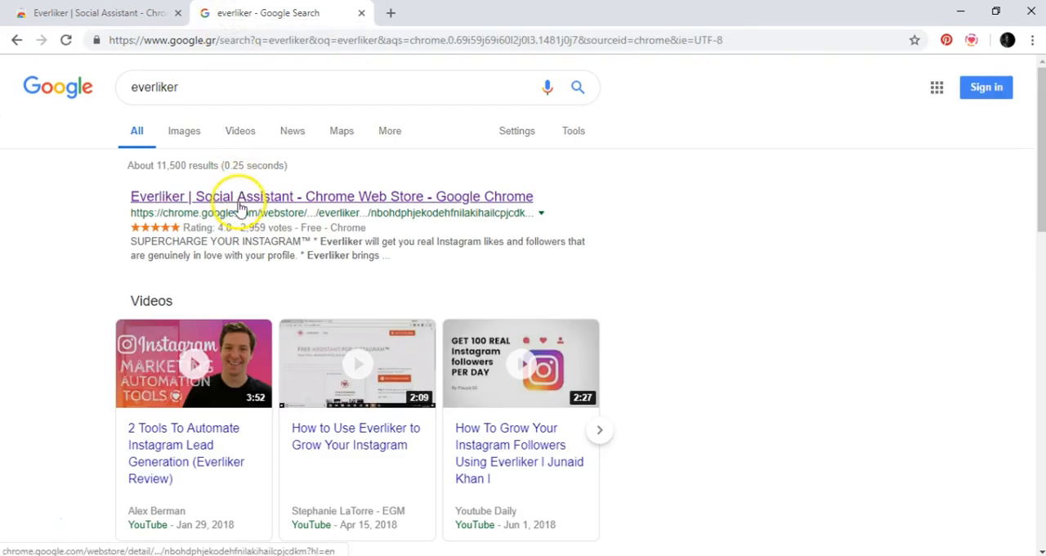
Open the 'Everliker | Social Assistant - Chrome Web Store' result from Google
click(240, 196)
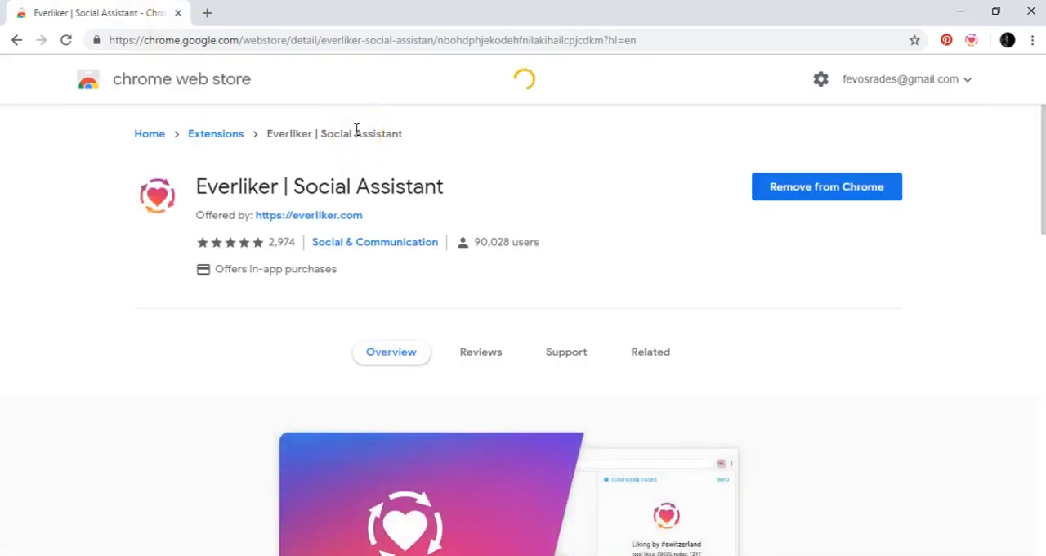
mouse_move(581, 142)
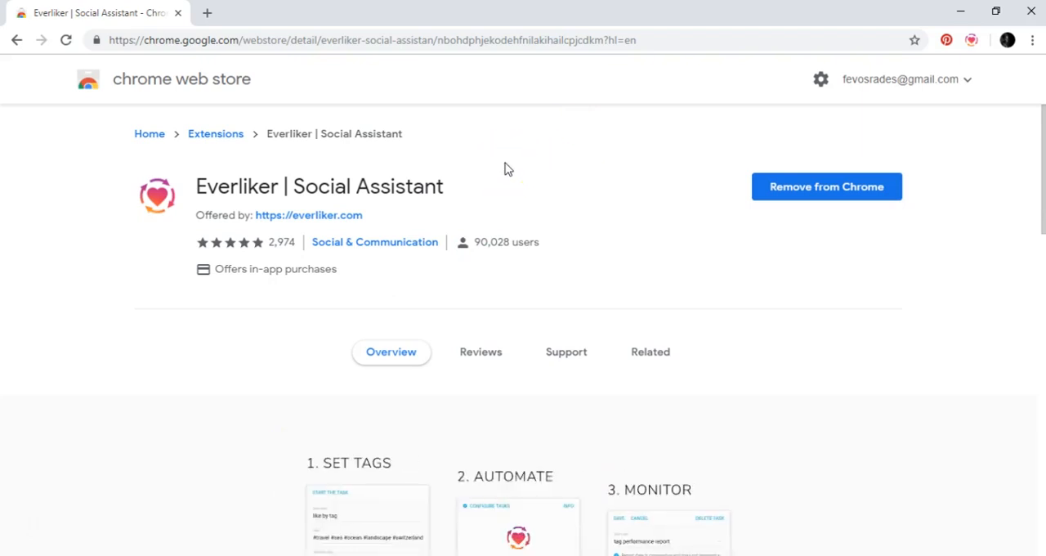
mouse_move(807, 189)
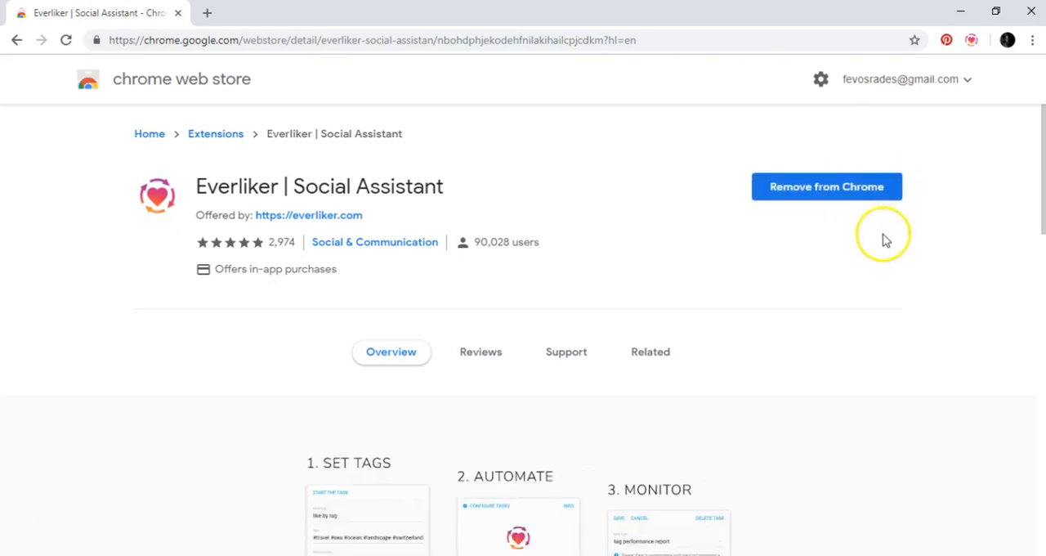
mouse_move(887, 239)
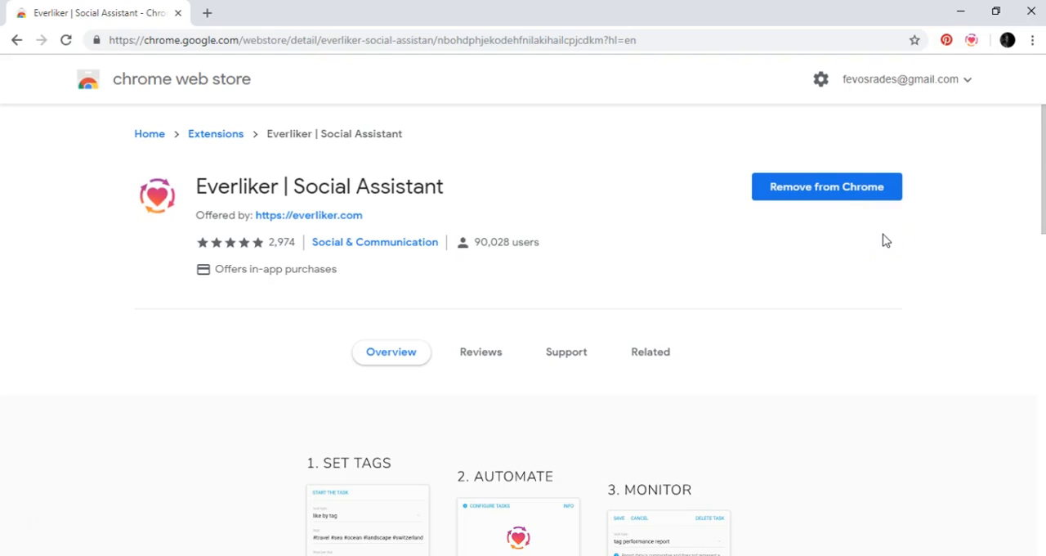
mouse_move(812, 191)
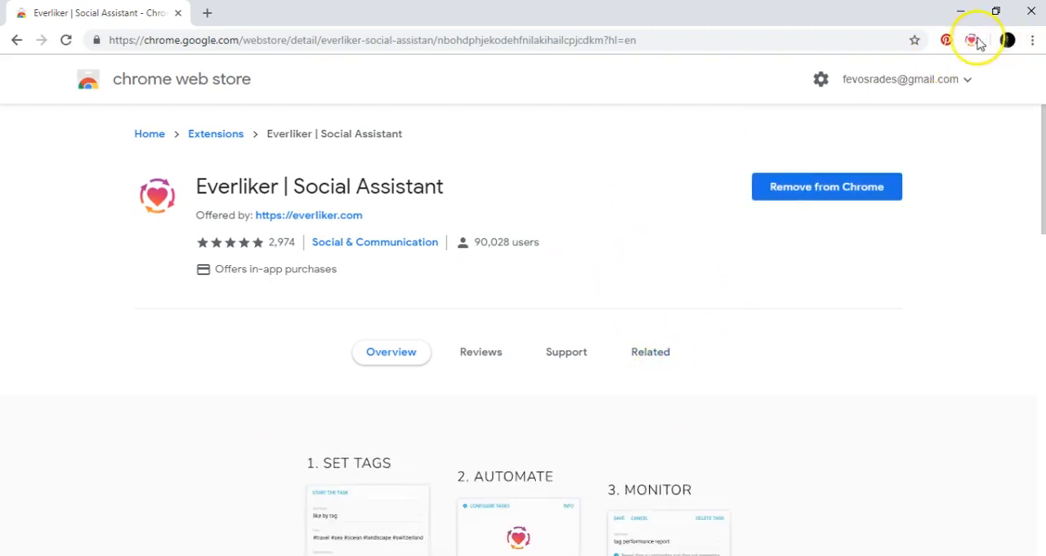
mouse_move(973, 39)
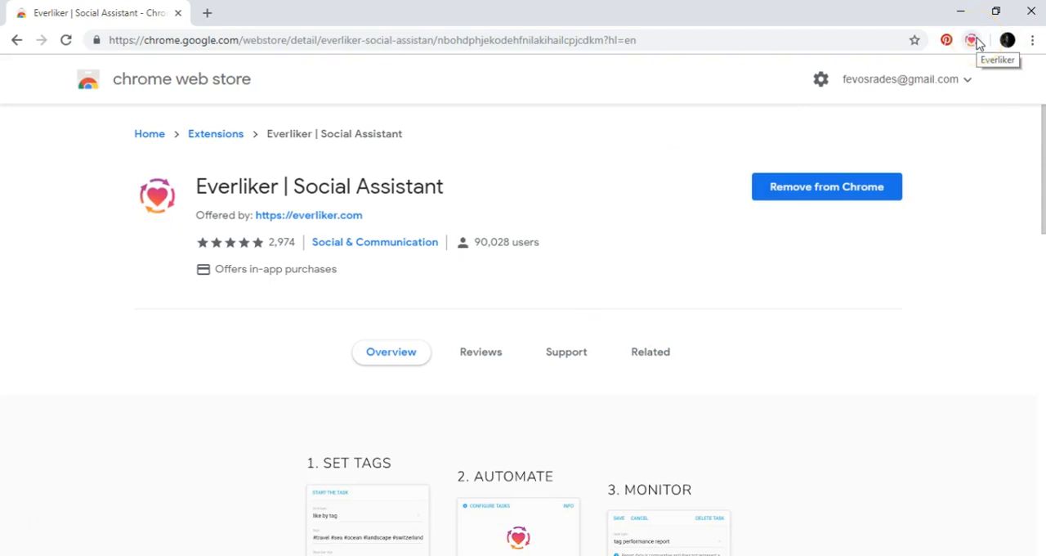
From the Everliker popup's task list, open the #quotes #love #motivation task for editing
click(973, 39)
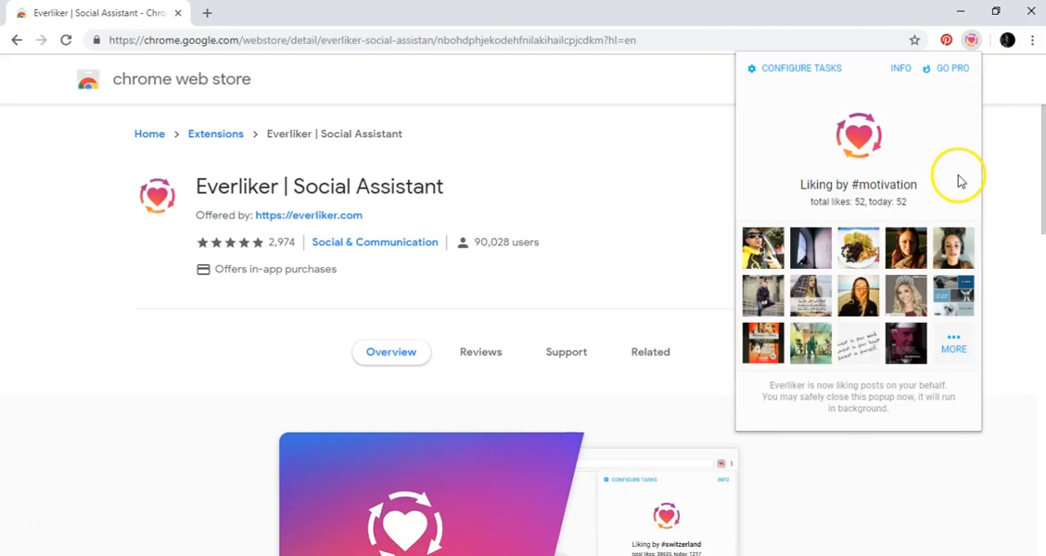
mouse_move(809, 201)
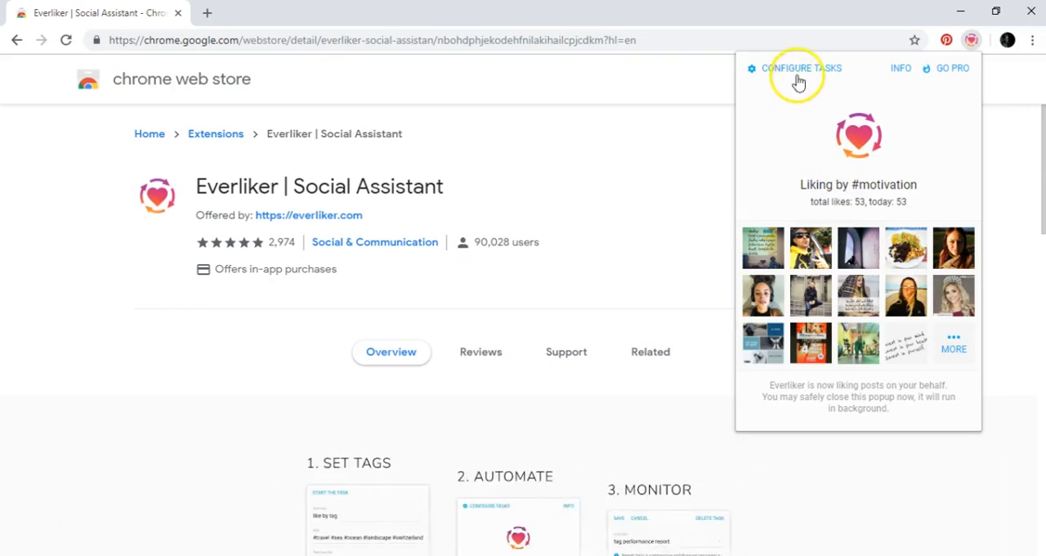
click(803, 67)
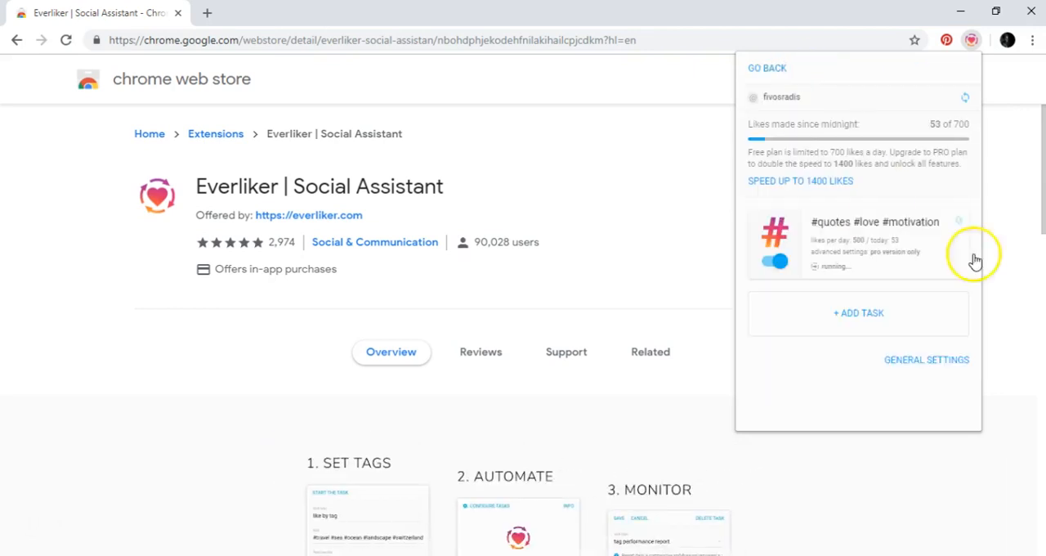
click(866, 241)
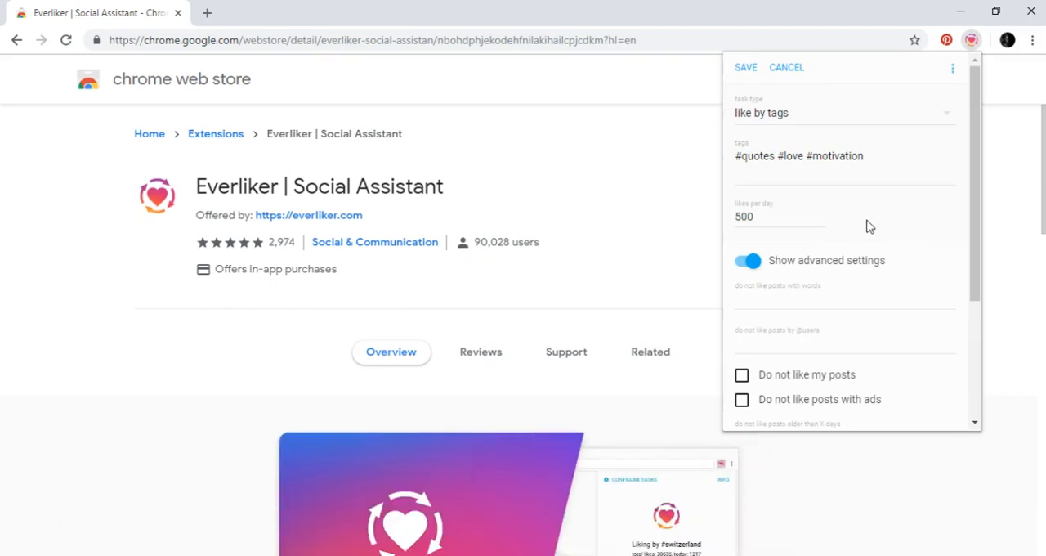
click(842, 113)
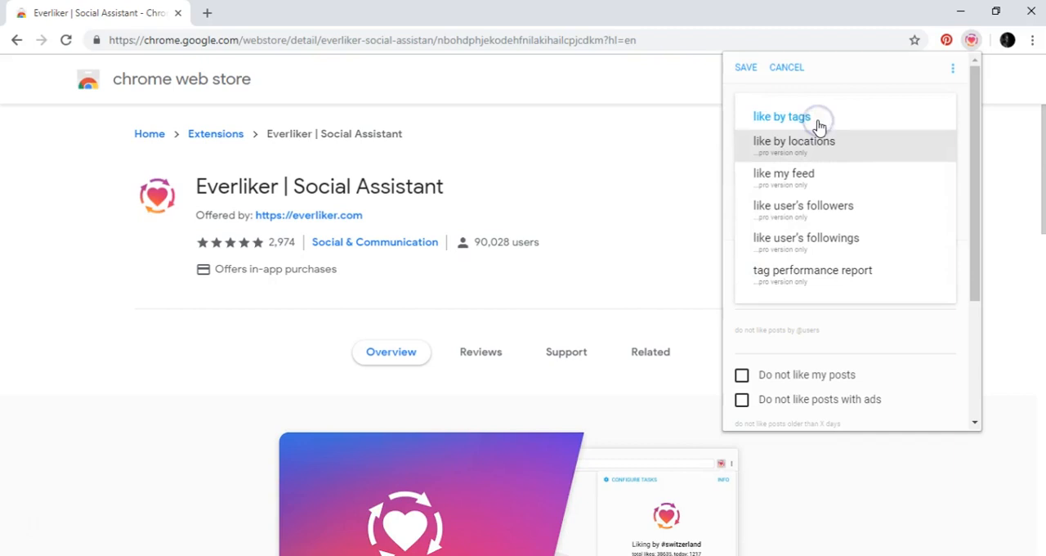
click(781, 116)
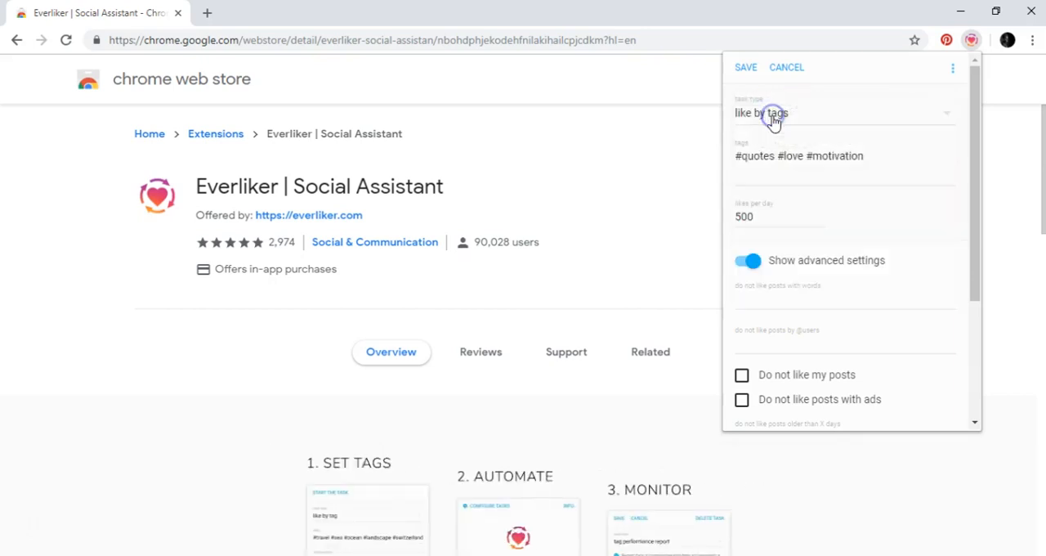
click(773, 113)
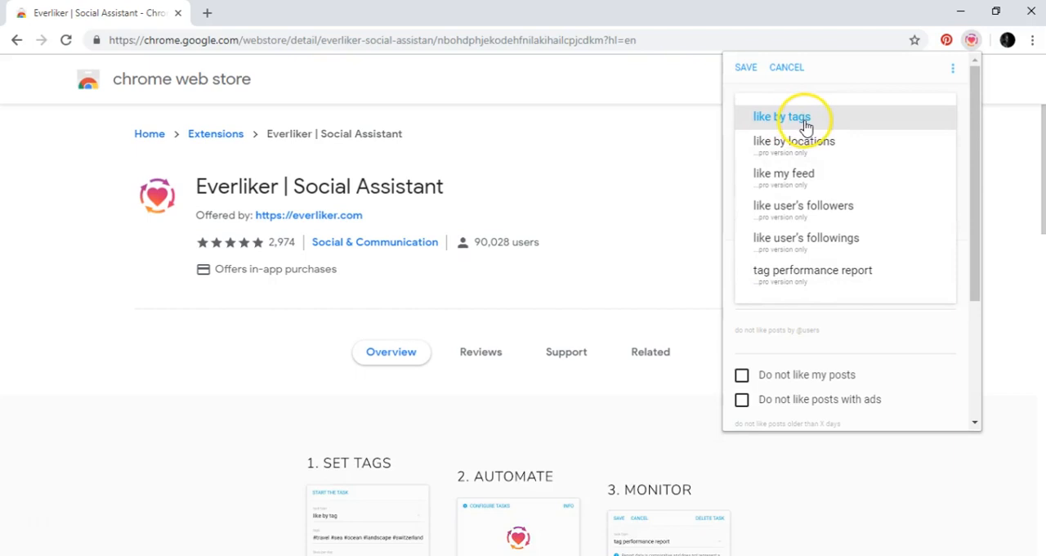
click(787, 116)
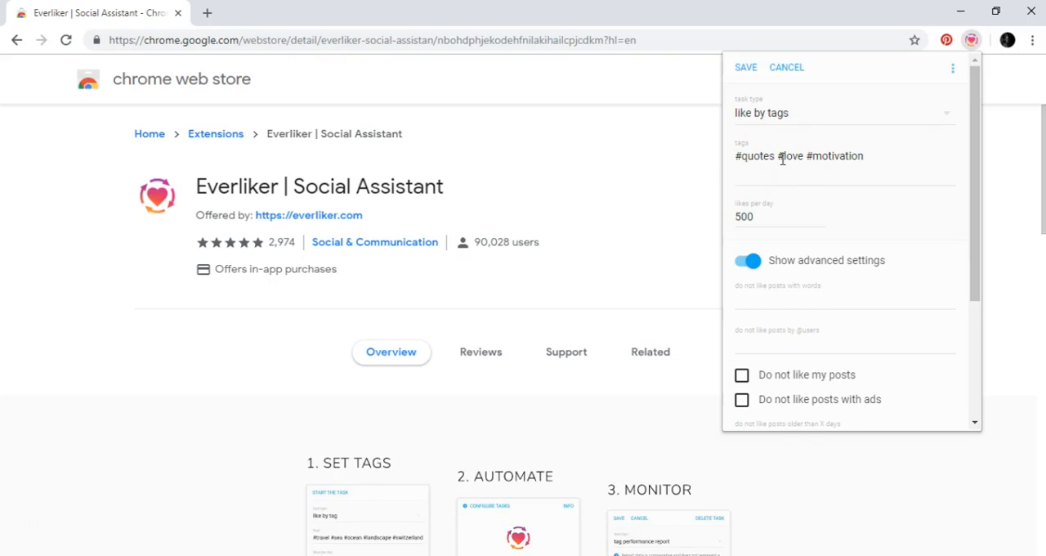
Select a hashtag and the 500 likes-per-day field, then turn off advanced settings
scroll(down, 3)
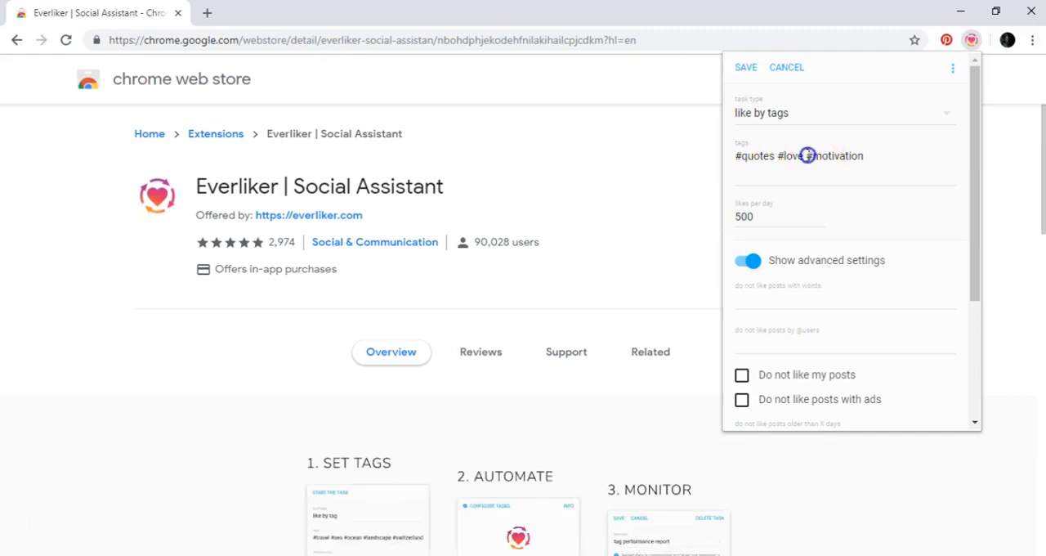
double_click(836, 156)
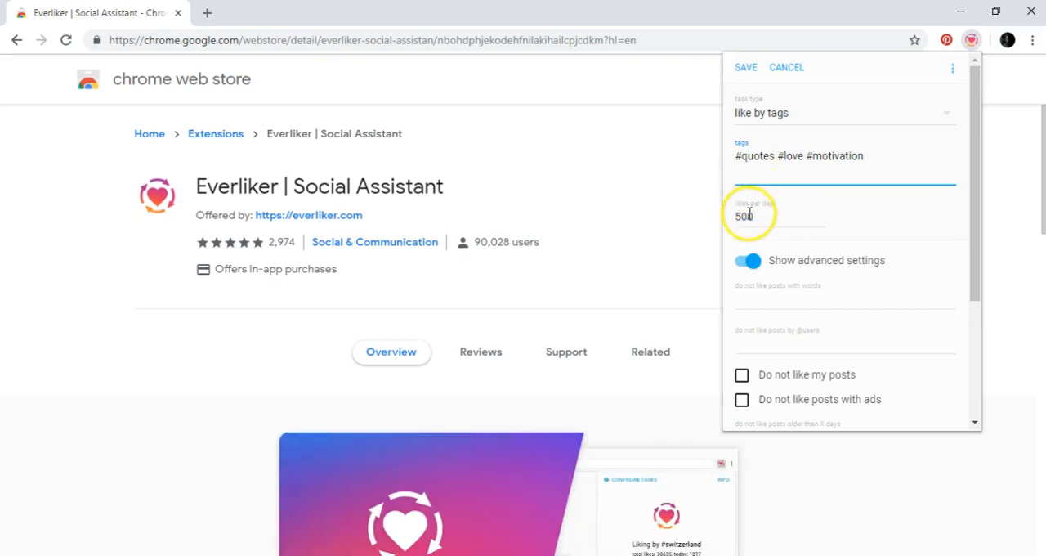
click(751, 260)
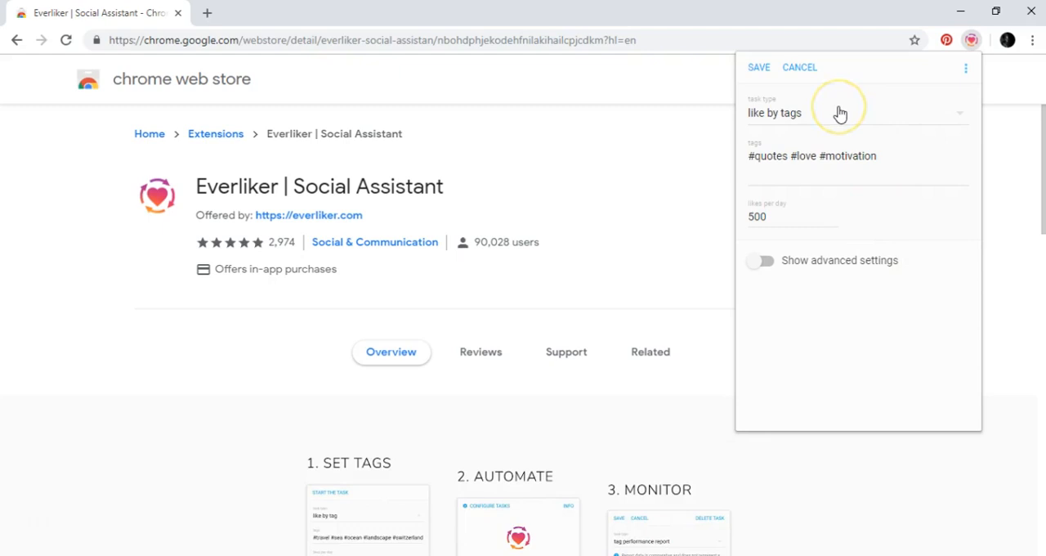
mouse_move(796, 130)
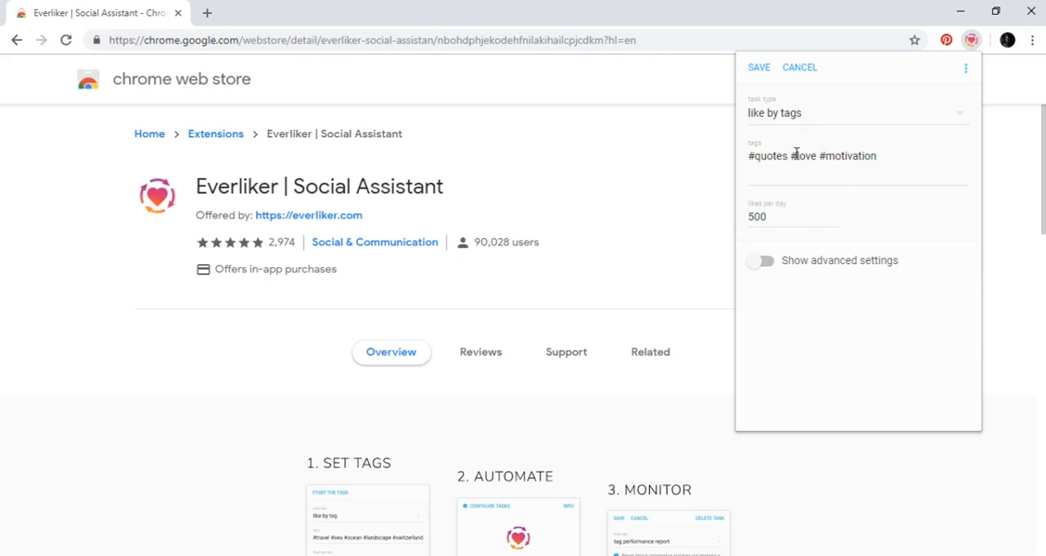
Save the #quotes #love #motivation task and return to the status view
click(758, 67)
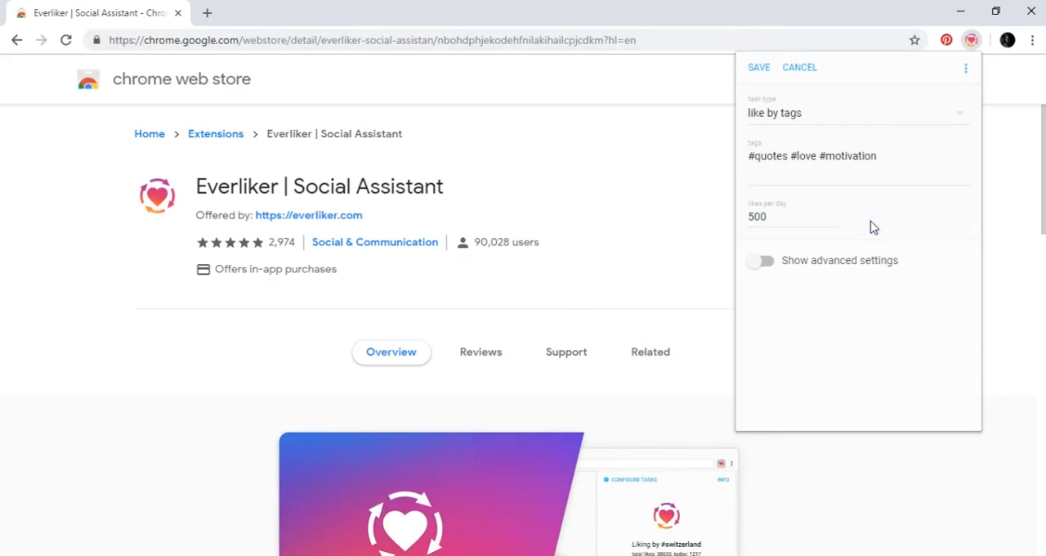
mouse_move(853, 80)
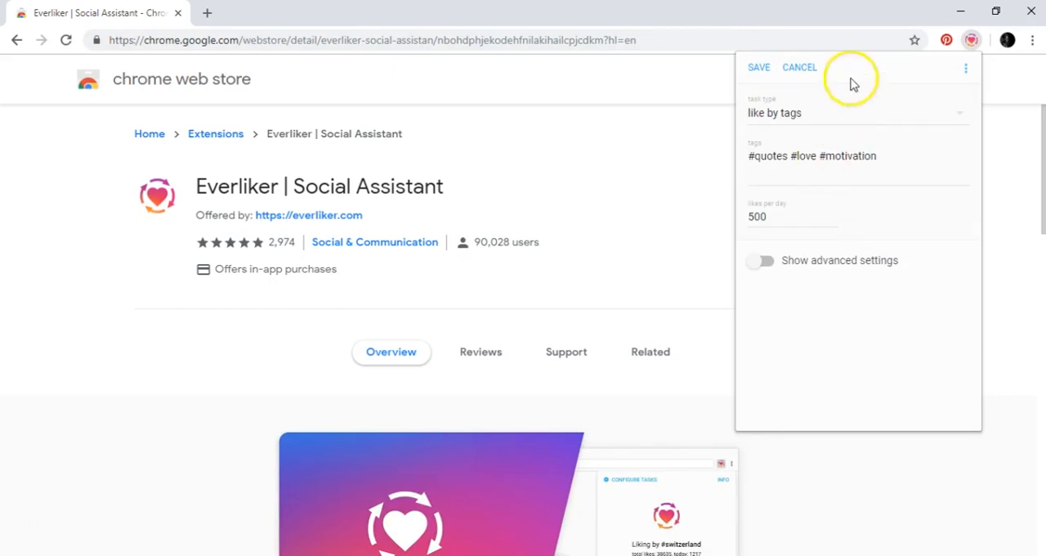
click(758, 67)
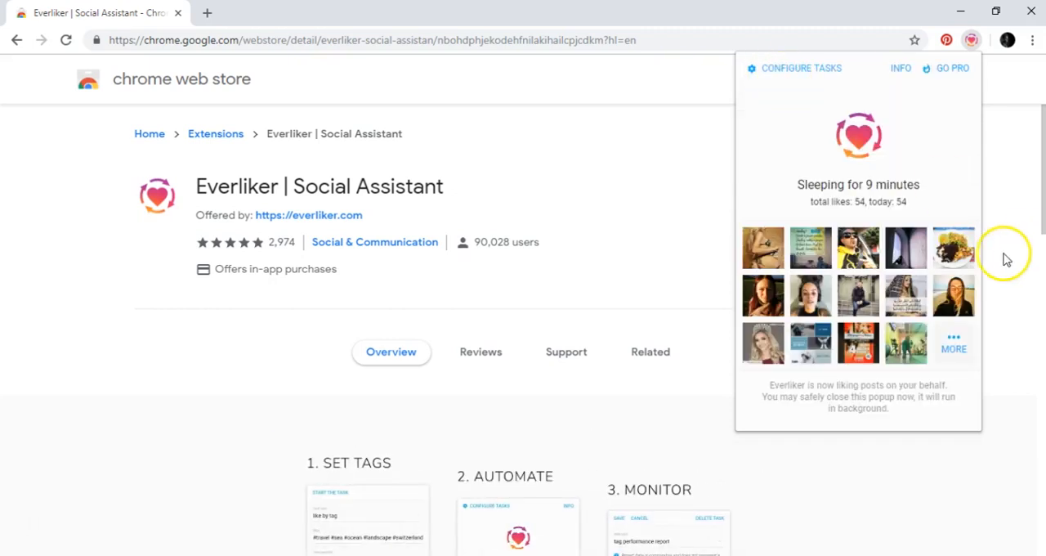
mouse_move(848, 341)
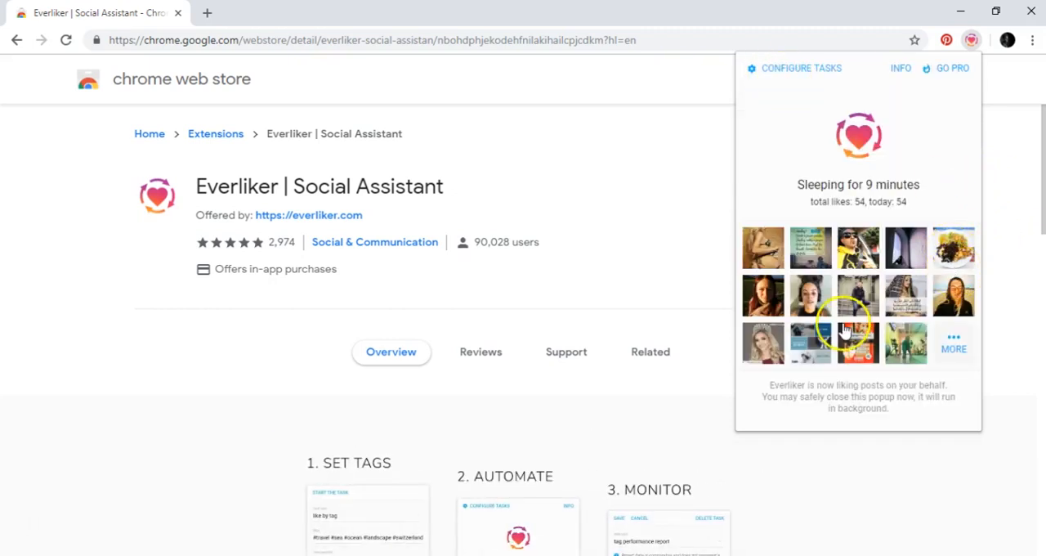
Open a recently liked post, then reopen the task editor and its task-type list
click(954, 342)
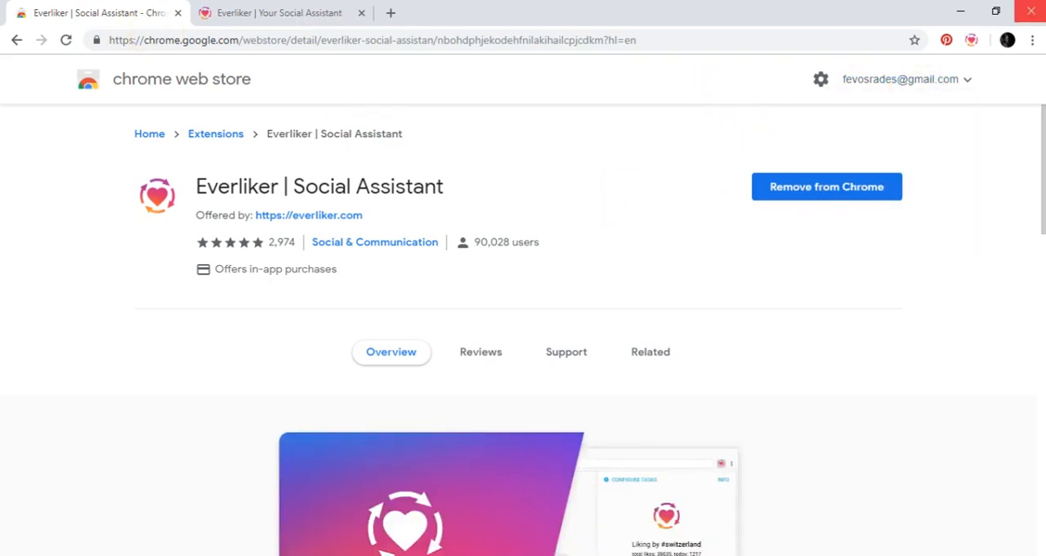
click(971, 40)
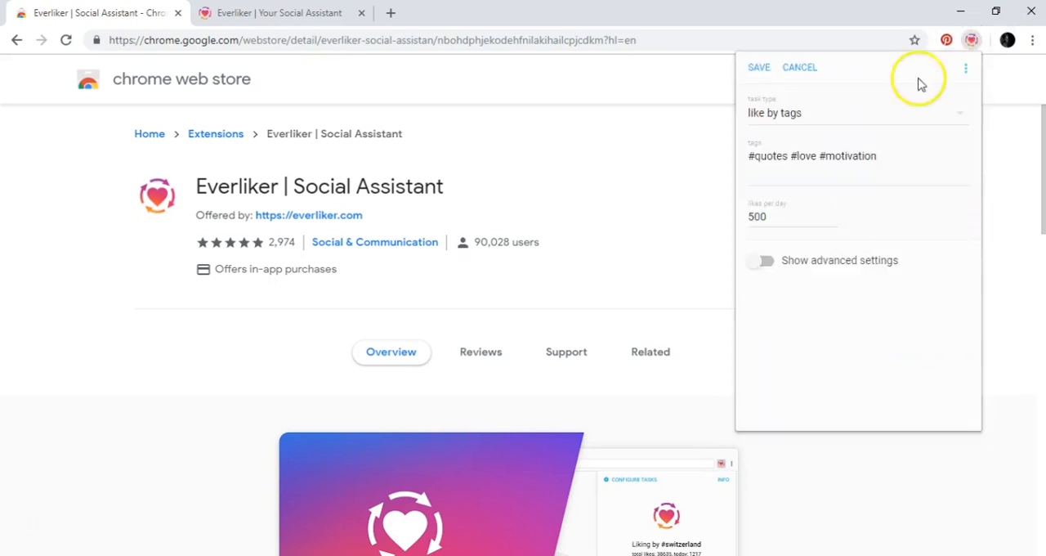
click(853, 113)
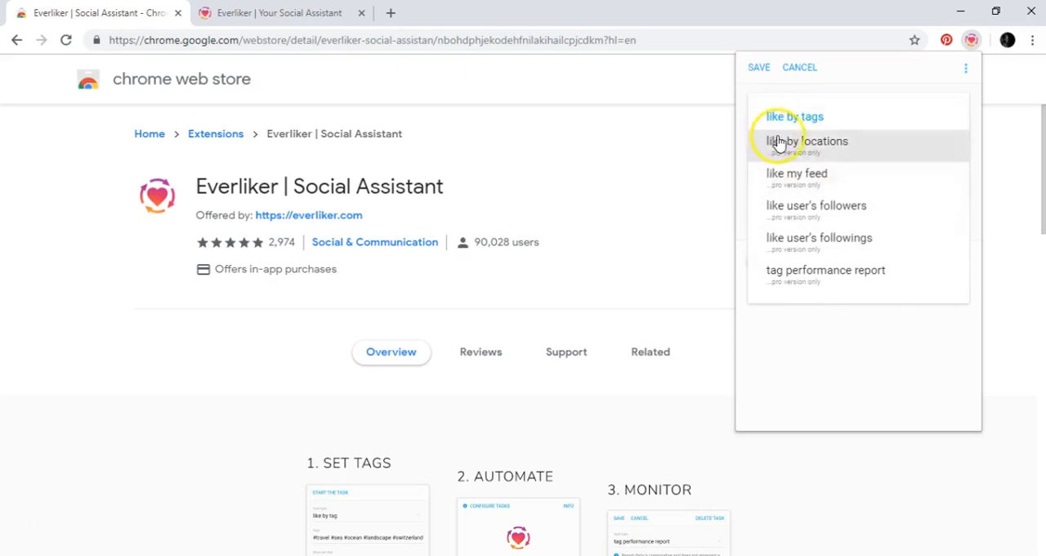
mouse_move(820, 180)
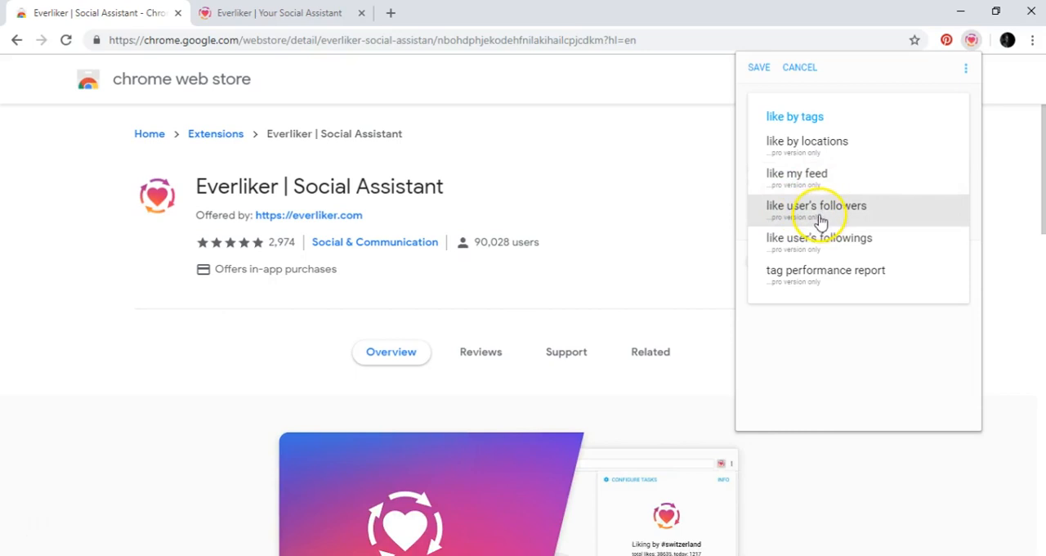
mouse_move(880, 213)
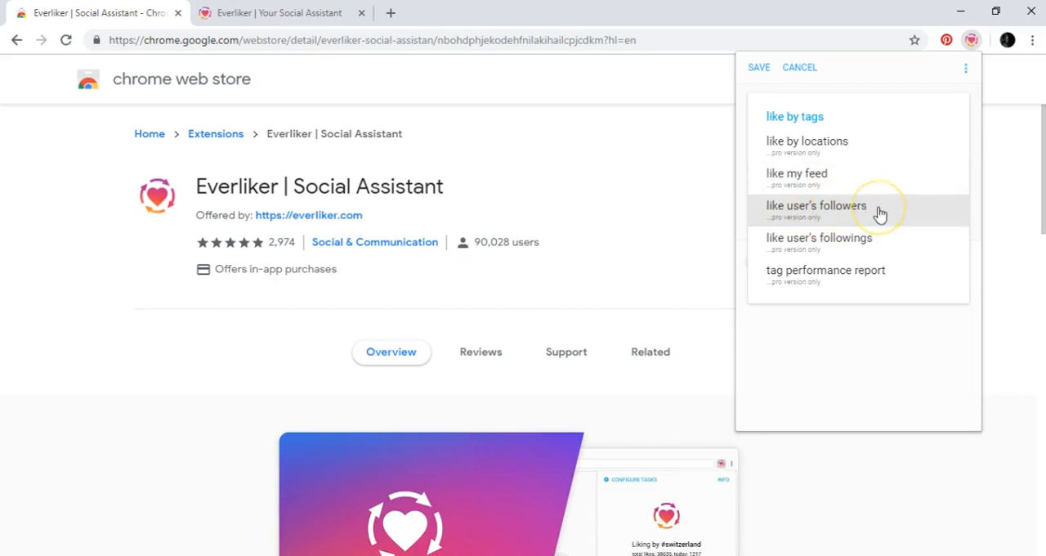
mouse_move(837, 251)
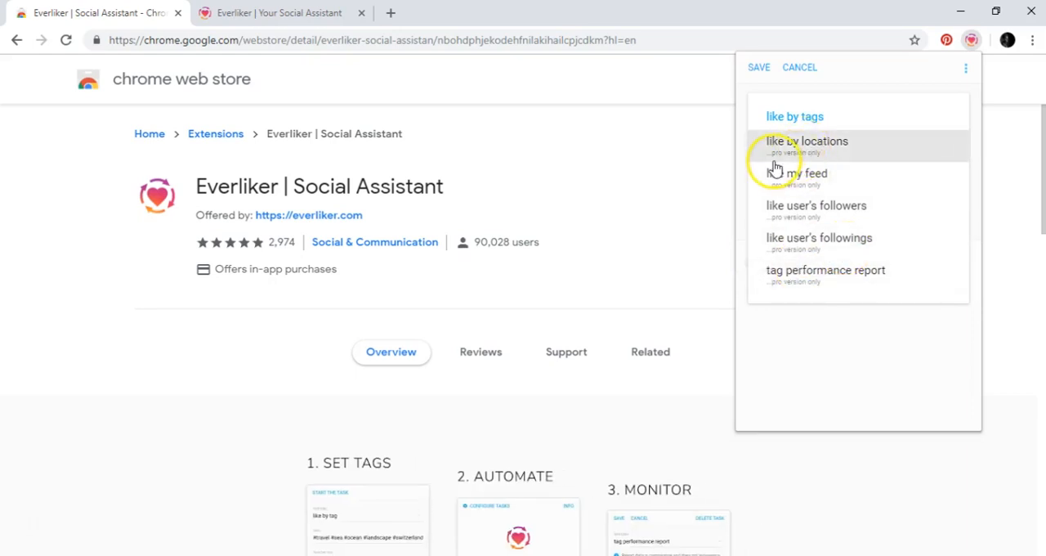
mouse_move(799, 173)
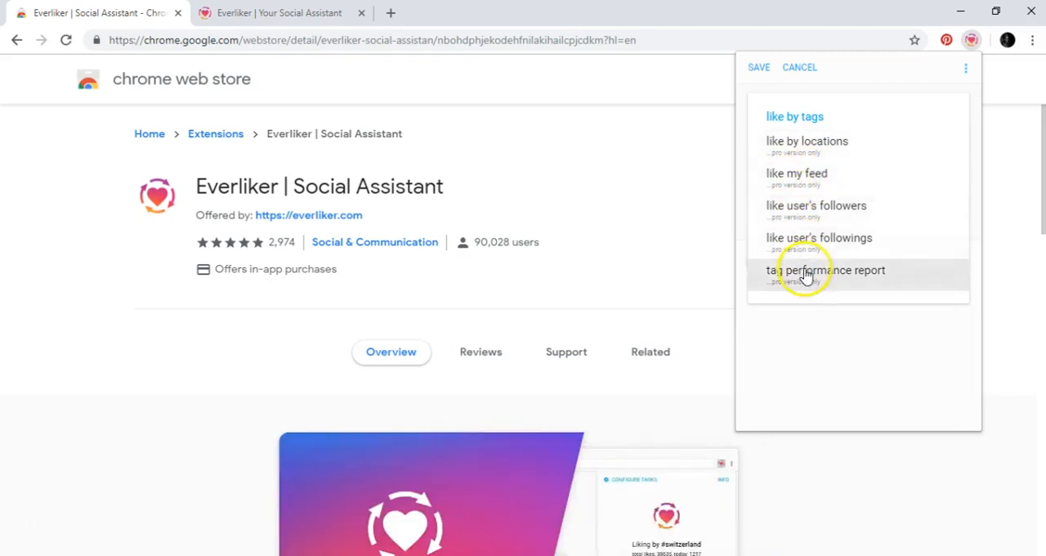
mouse_move(829, 159)
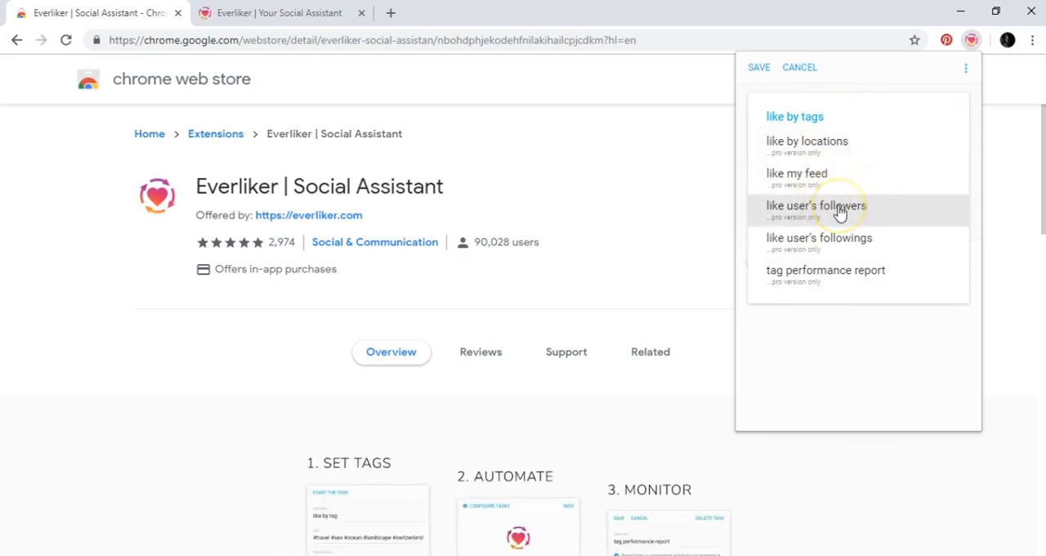
Switch the task type to 'like user's followers'
click(817, 206)
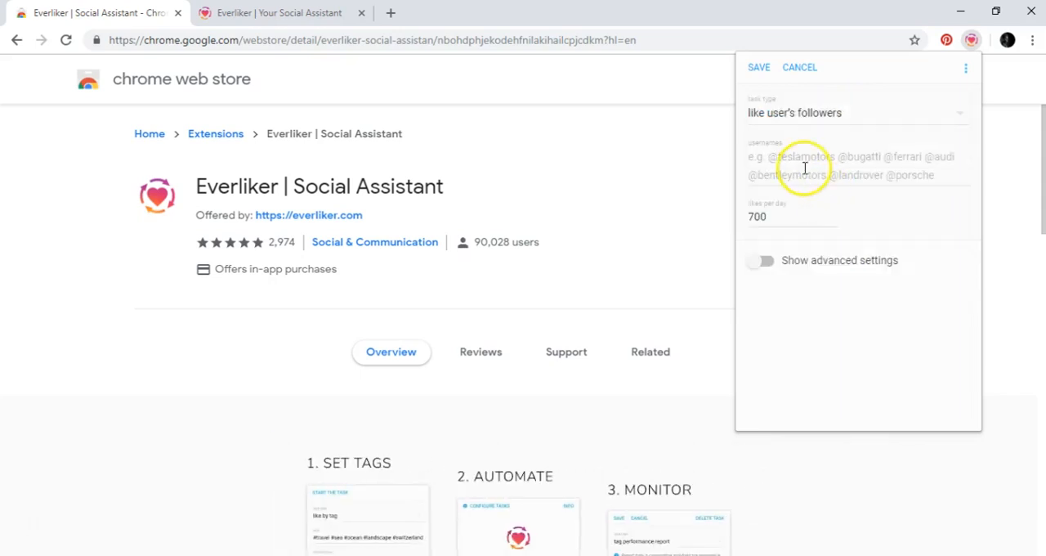
click(805, 165)
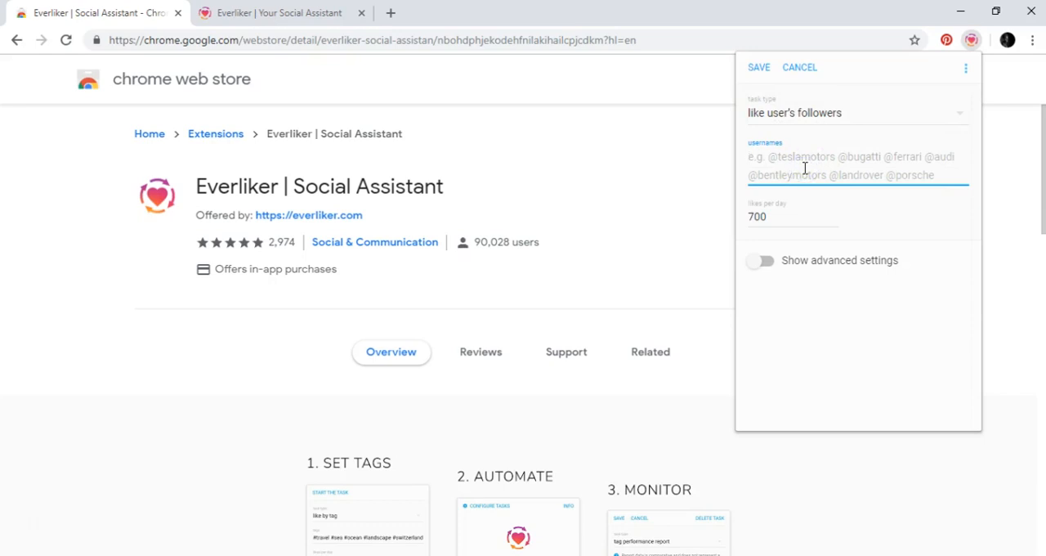
text(grantar)
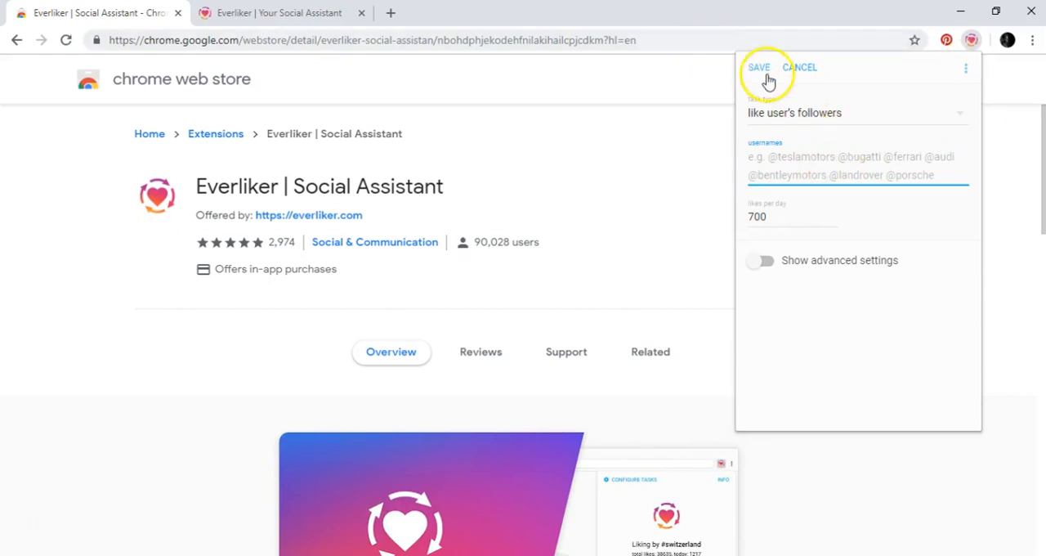
click(759, 67)
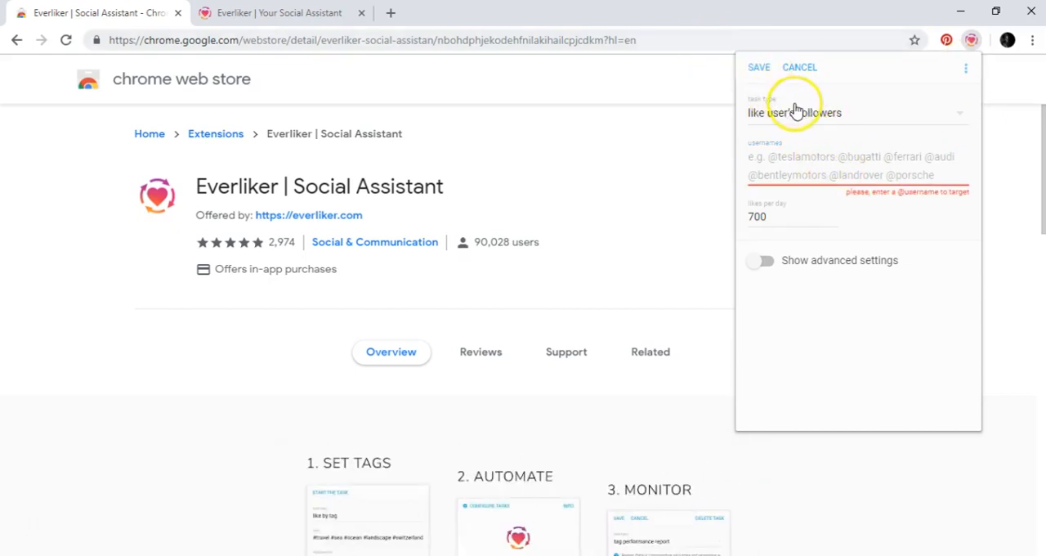
click(800, 67)
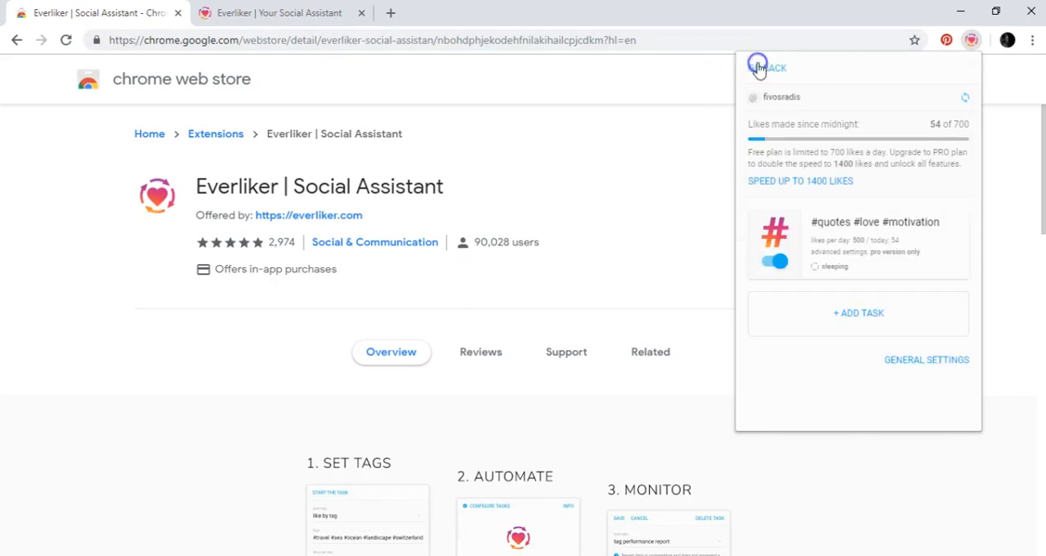
mouse_move(858, 198)
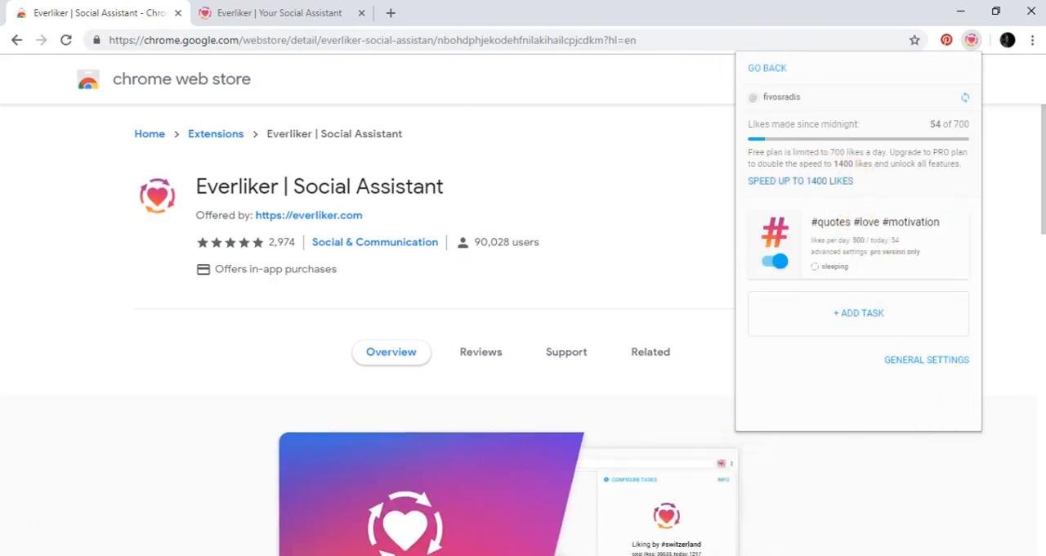
Open 'SPEED UP TO 1400 LIKES' and scroll through the $4.99/month Pro offer
click(800, 181)
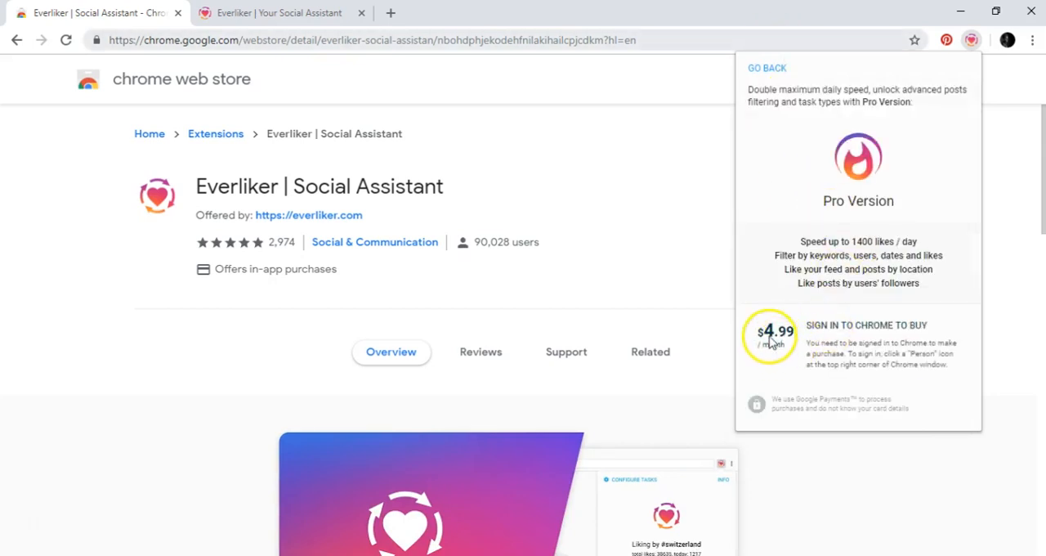
scroll(down, 3)
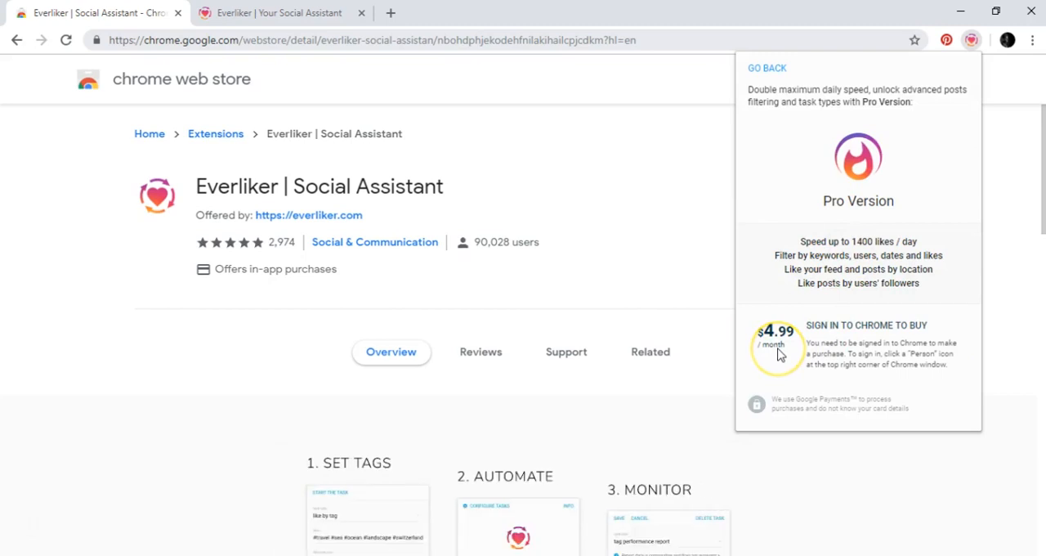
mouse_move(767, 70)
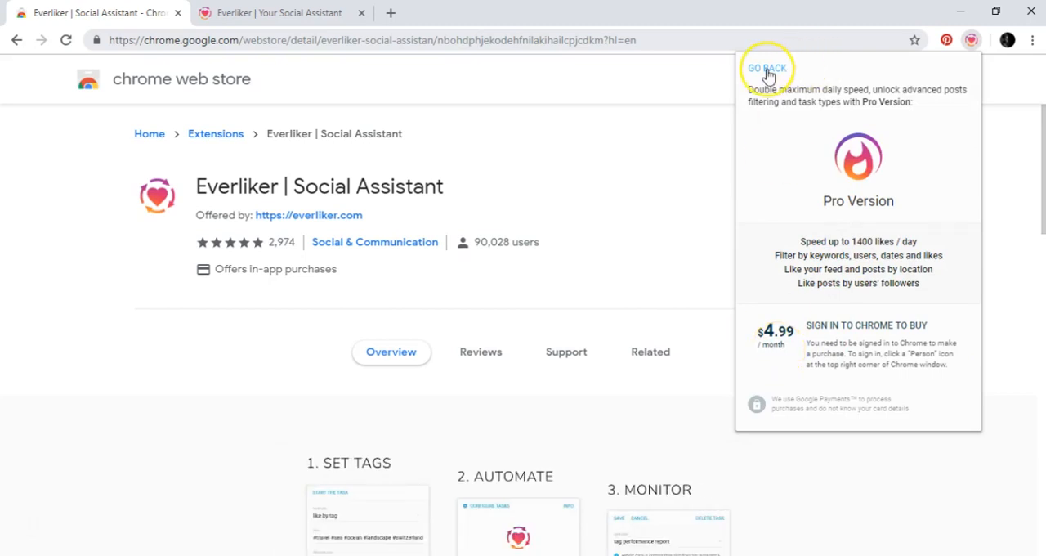
Go back from the Pro offer and reopen the configured-tasks list
click(766, 68)
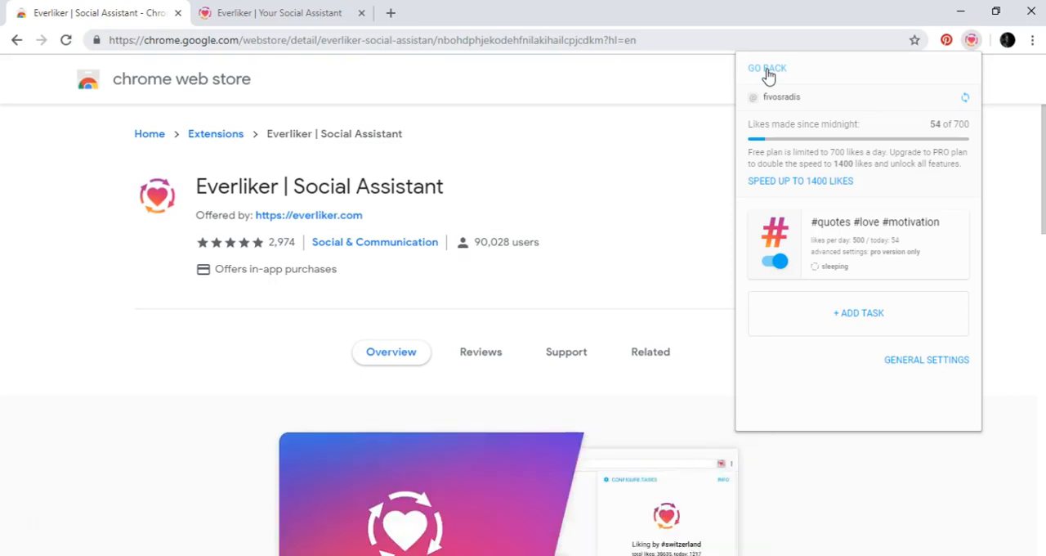
mouse_move(792, 115)
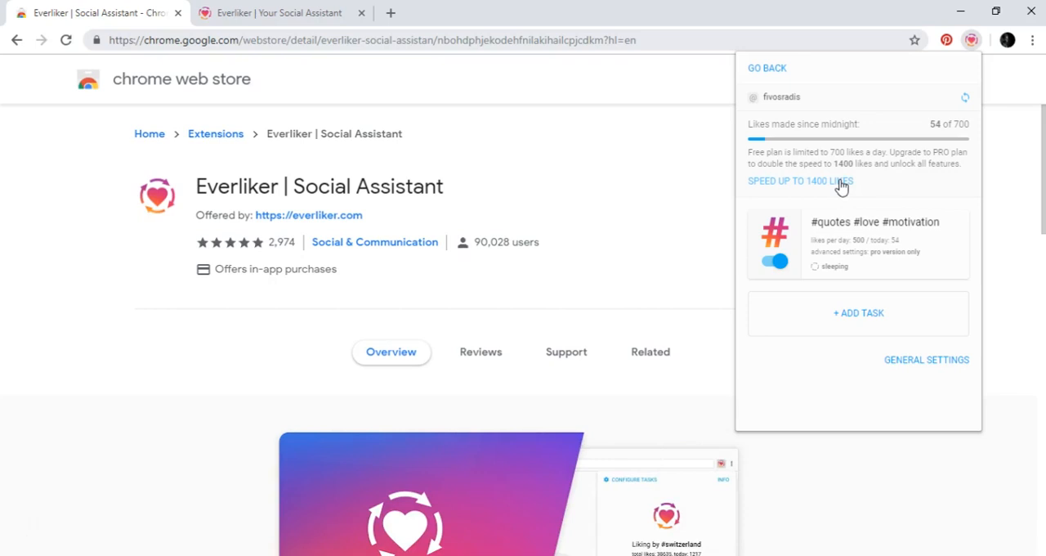
scroll(down, 3)
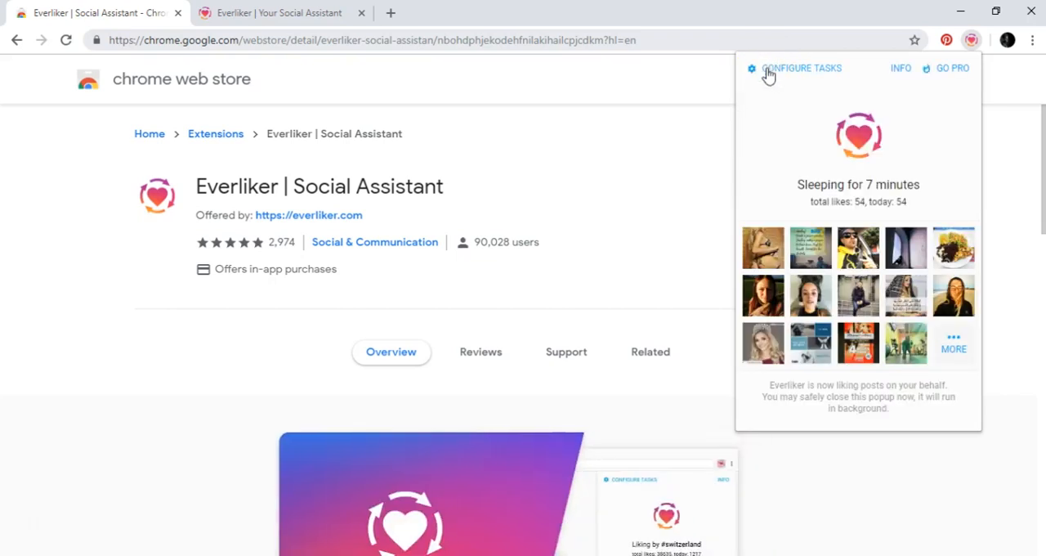
mouse_move(881, 98)
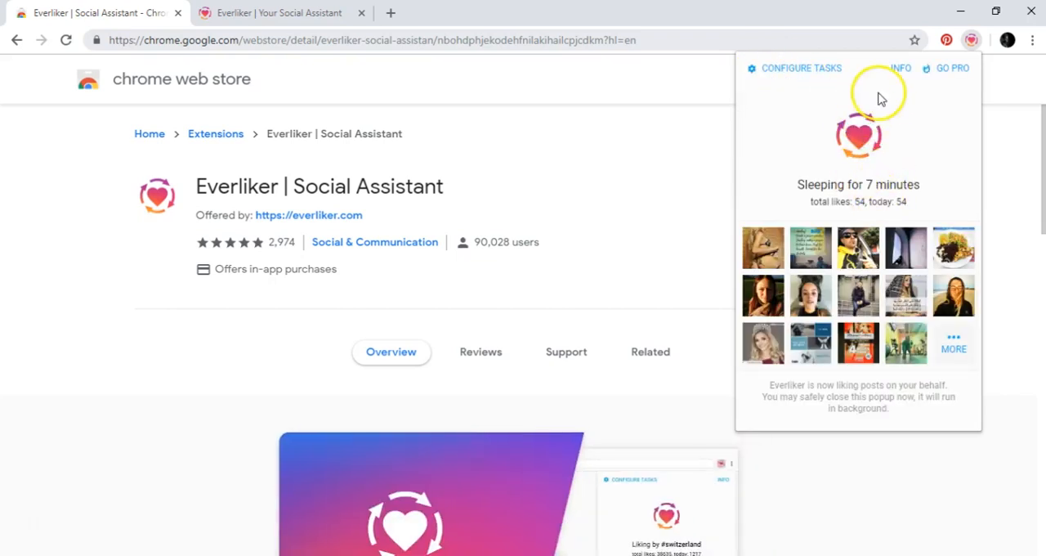
click(800, 67)
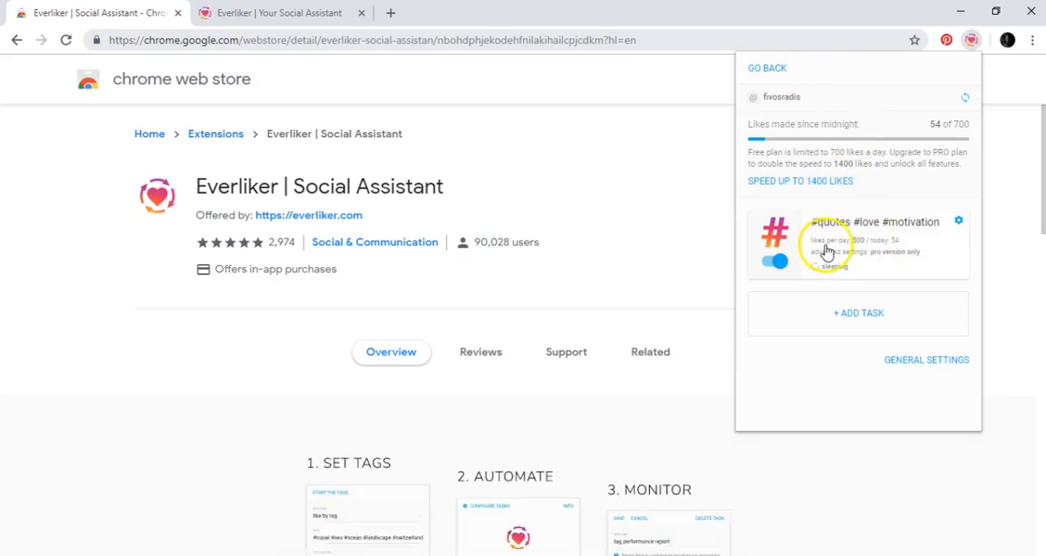
mouse_move(862, 243)
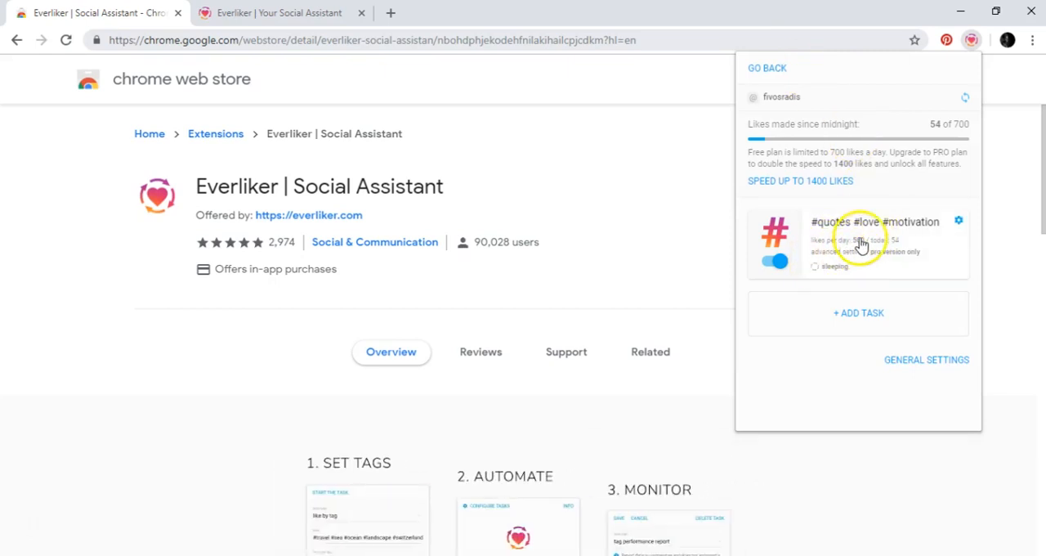
mouse_move(858, 157)
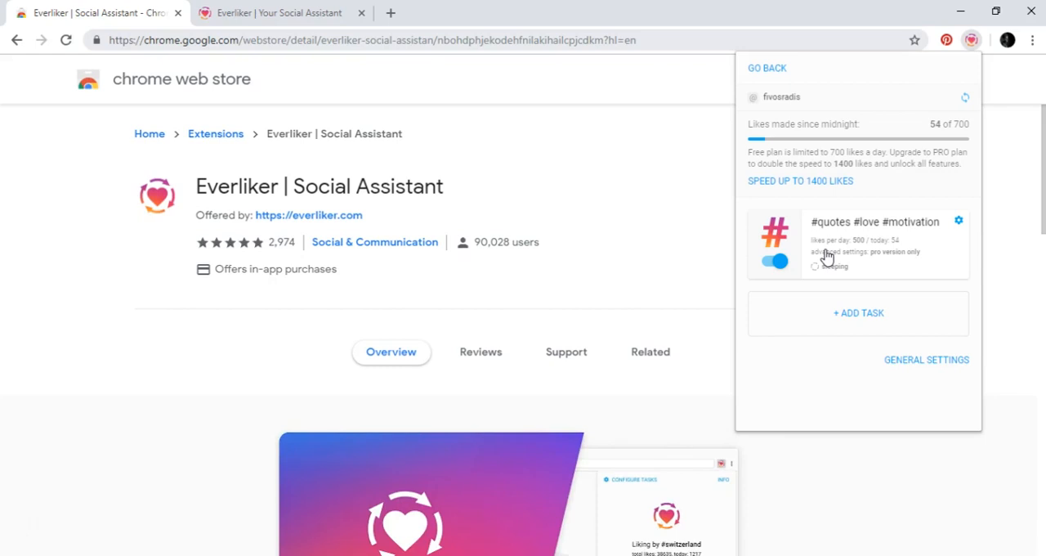
scroll(down, 3)
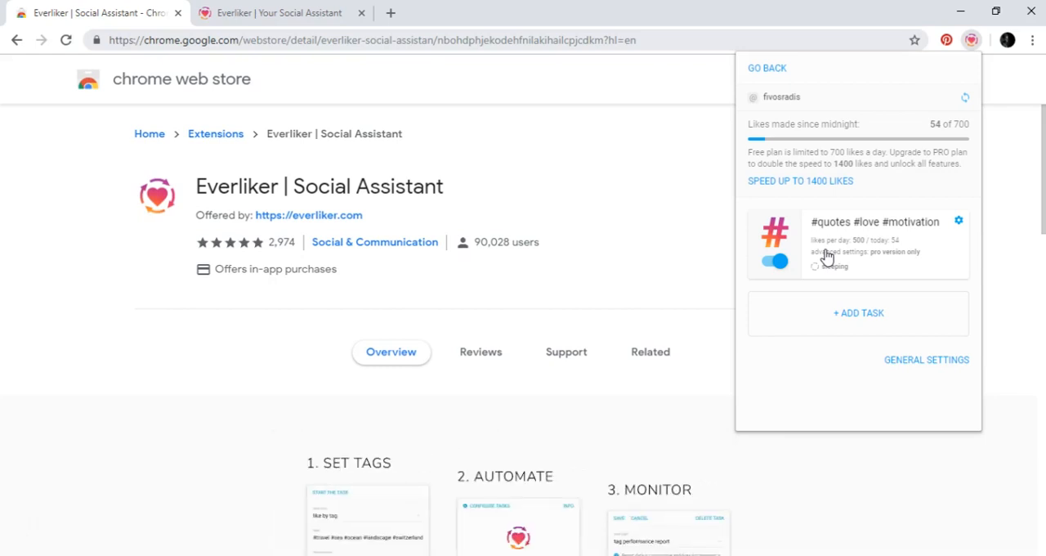